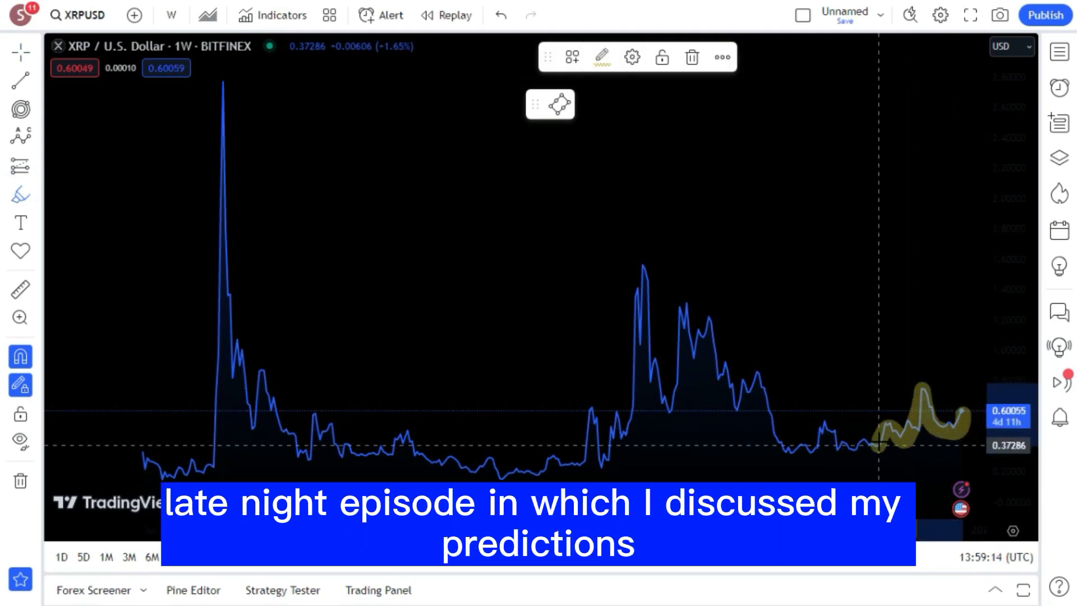
Recolour the freehand brush stroke along the XRP price line to translucent green
left_click(601, 56)
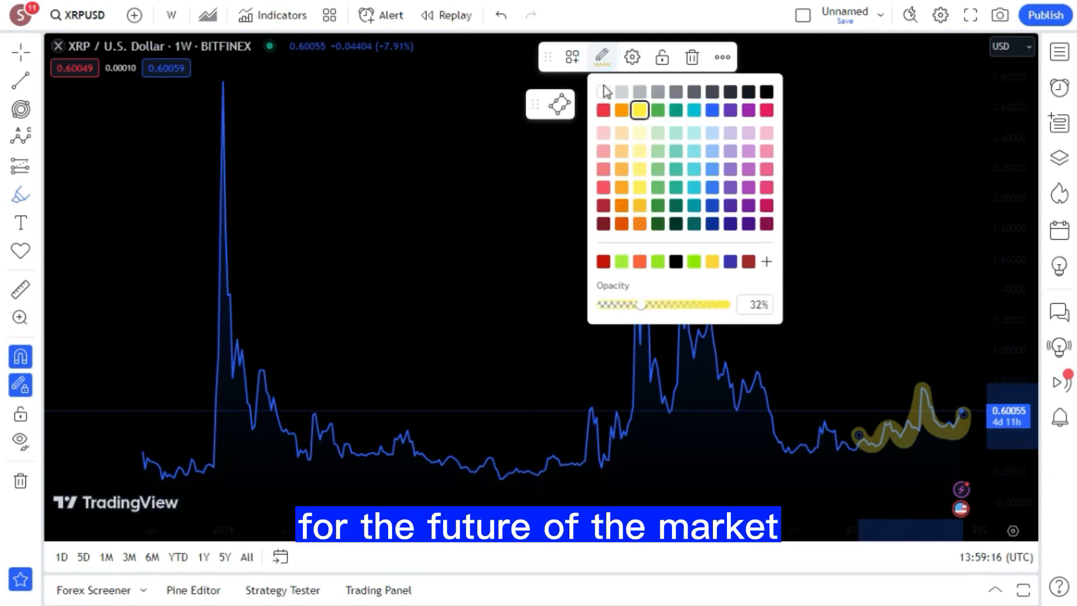
left_click(601, 57)
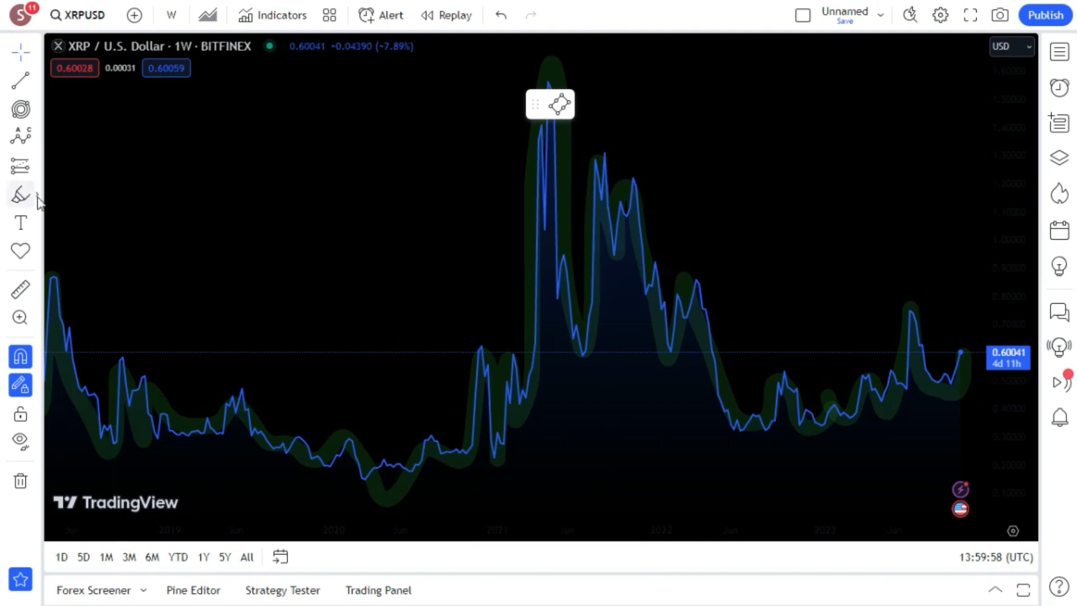
Draw range rectangles with a red background fill
left_click(19, 193)
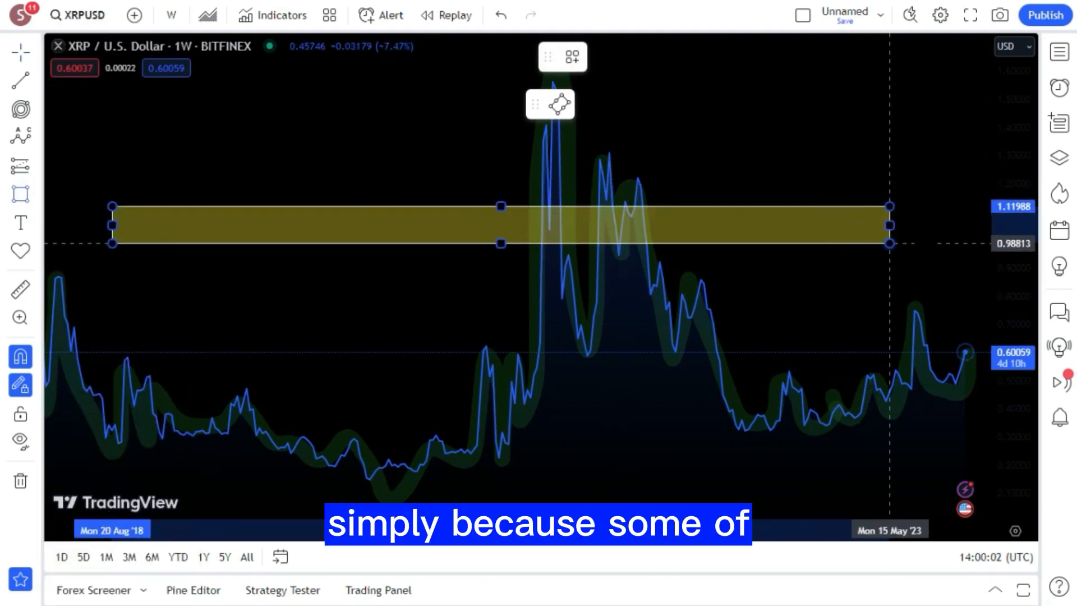
left_click(632, 57)
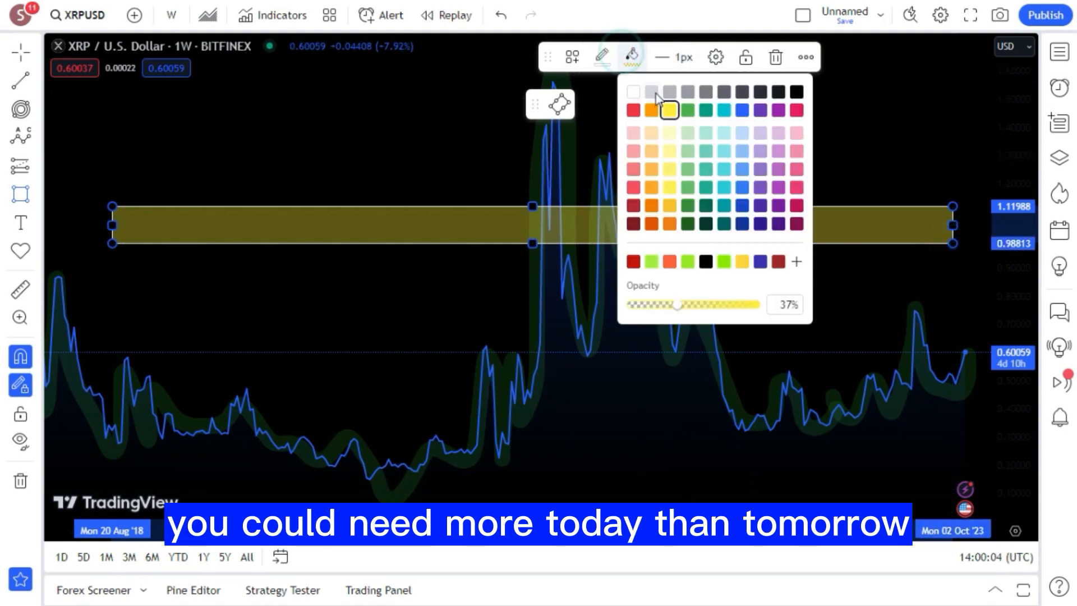
left_click(602, 57)
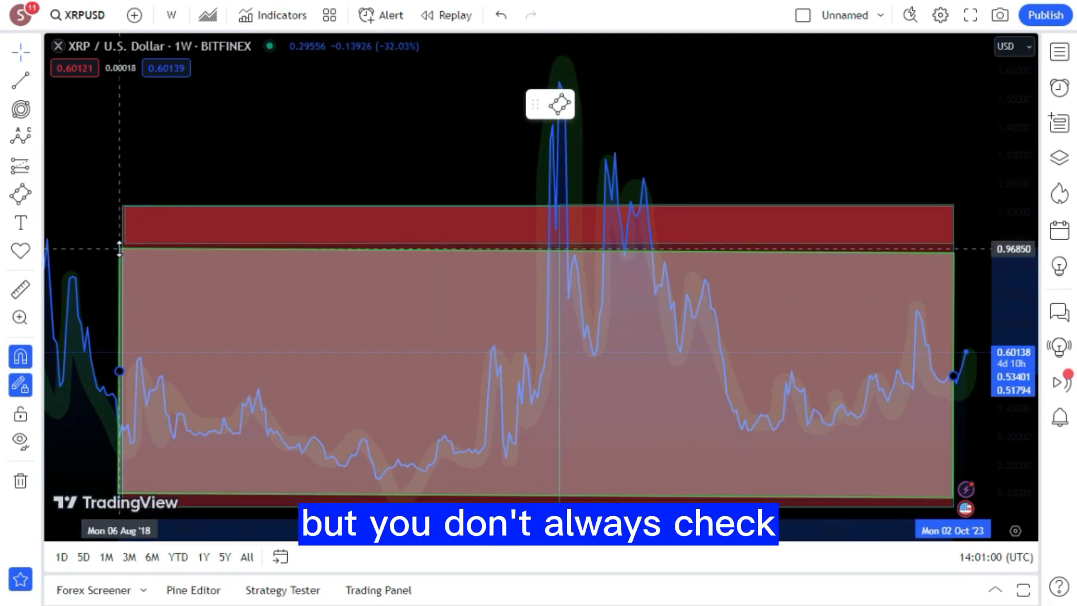
Give the large range box a white border and start a multi-point zigzag path
left_click(627, 57)
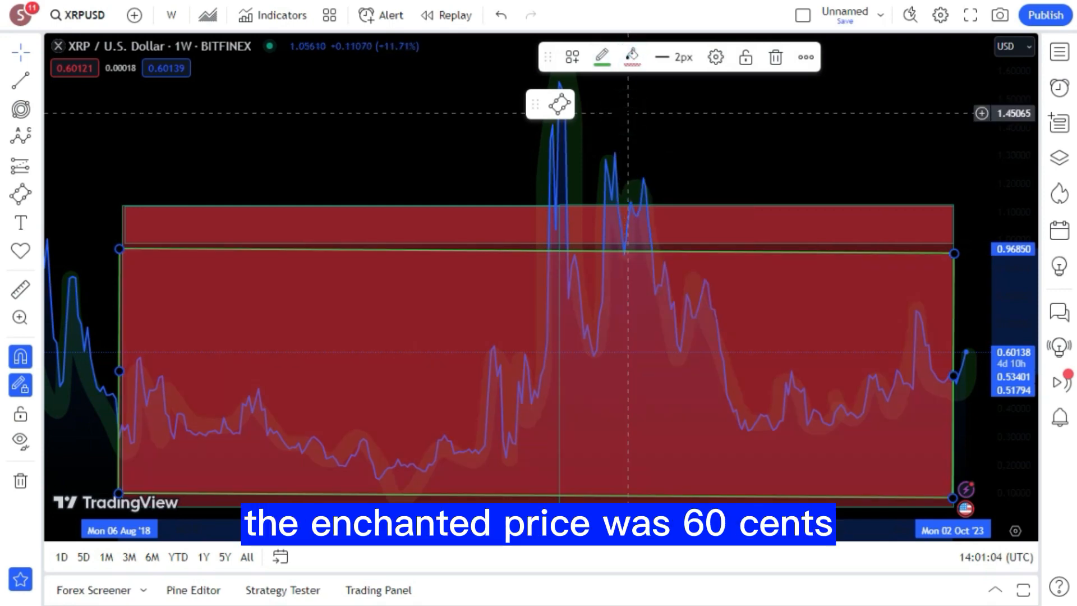
left_click(631, 56)
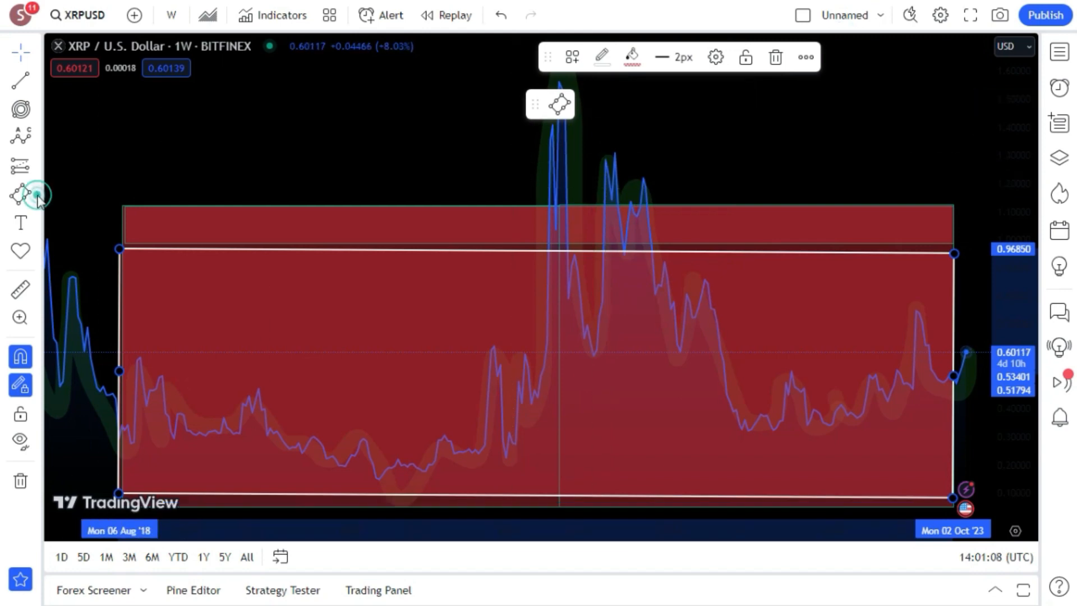
left_click(20, 193)
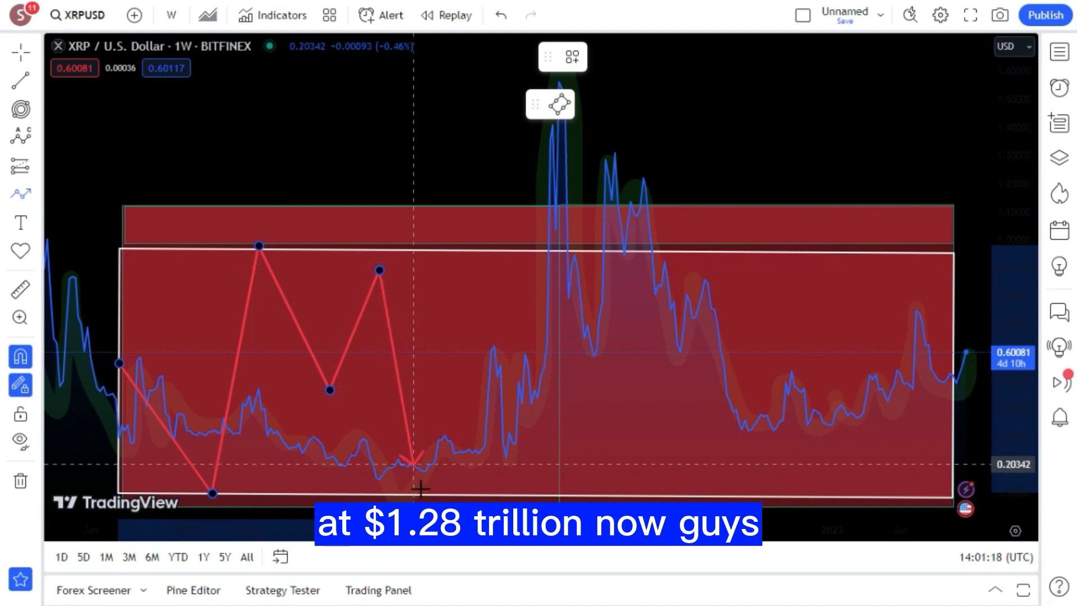
Add zigzag turning points rightward and finish the path at the box's right edge
left_click_drag(420, 489, 496, 379)
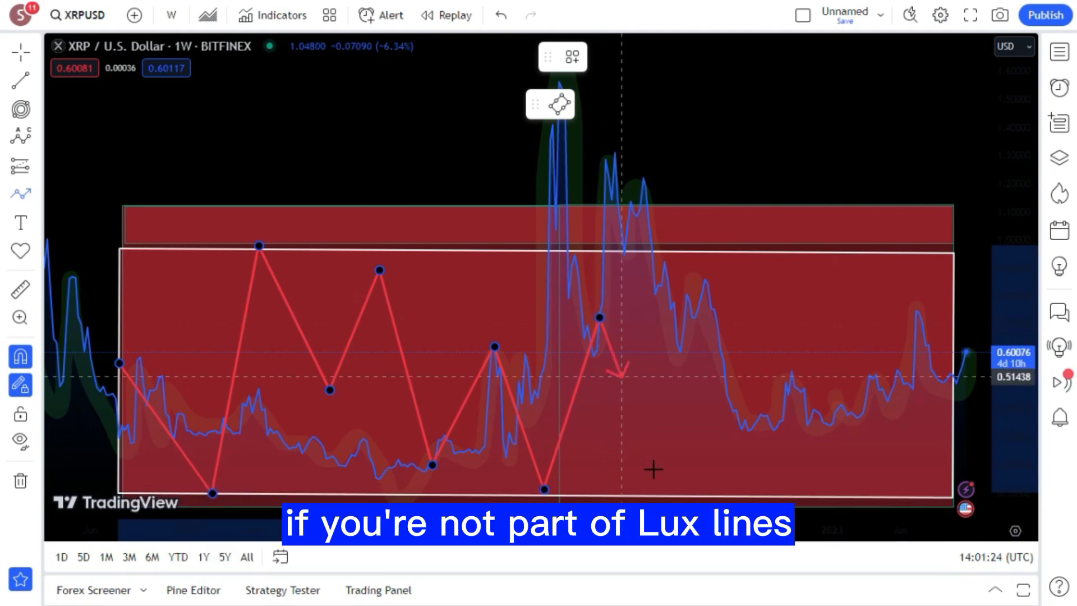
left_click_drag(619, 373, 823, 221)
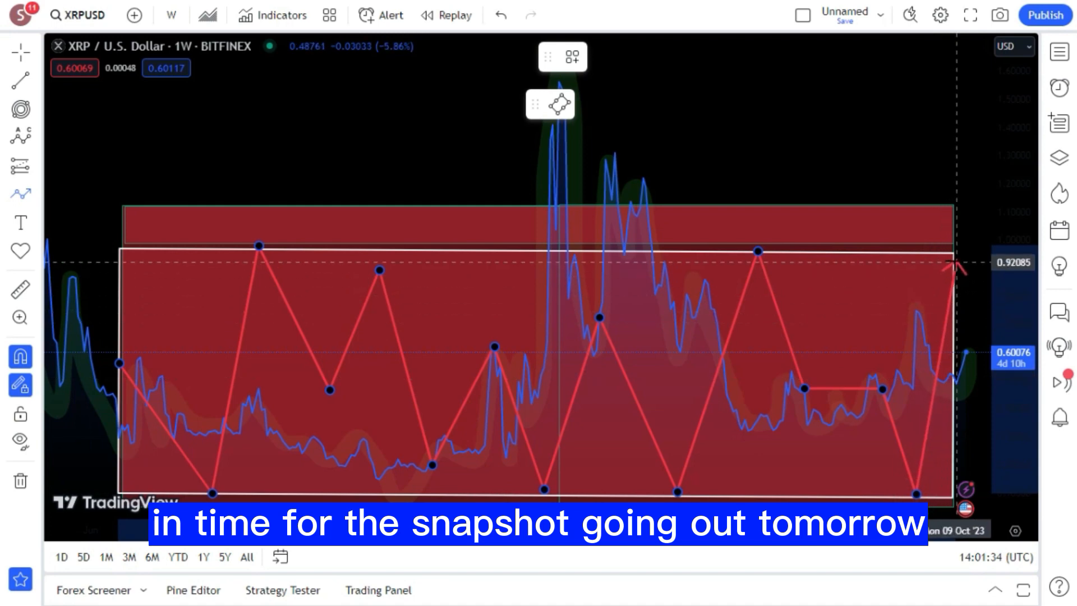
left_click(602, 58)
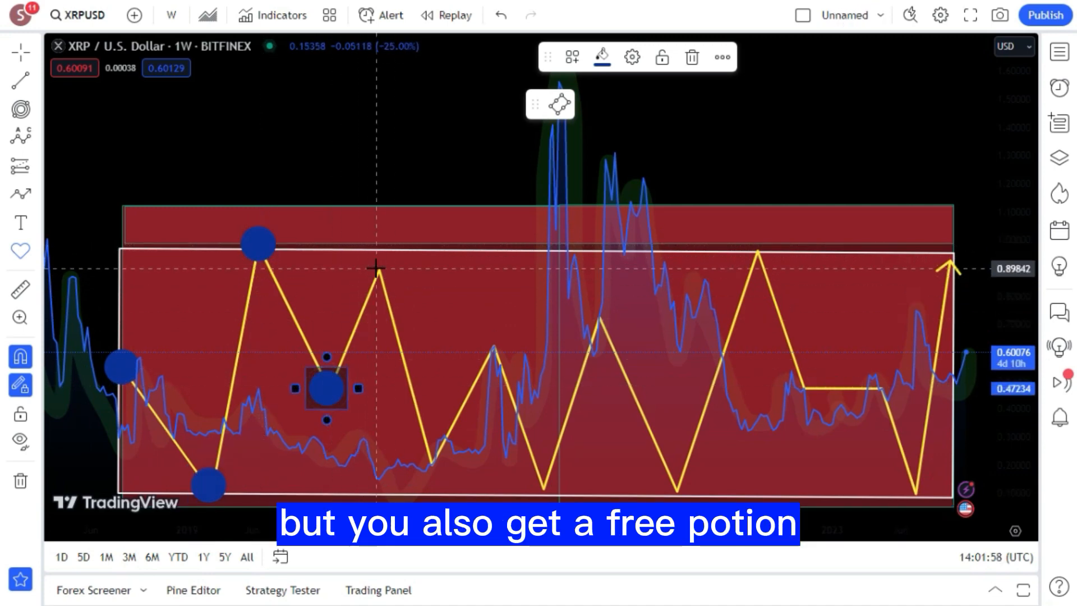
Place blue dots on the next peak, middle vertices, right-hand vertices and final low
left_click_drag(327, 388, 373, 270)
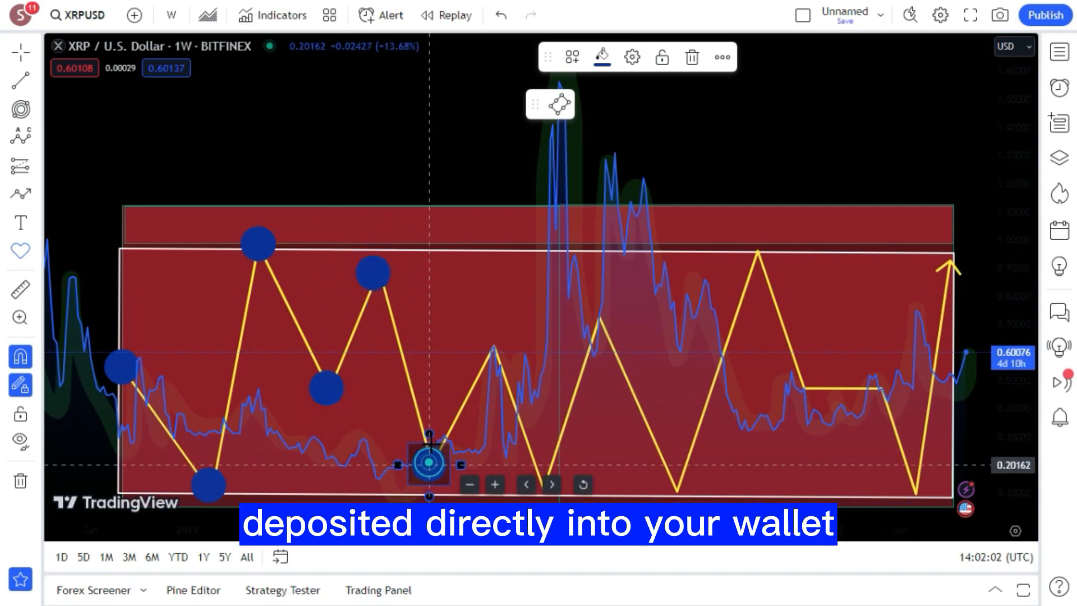
left_click_drag(429, 460, 491, 347)
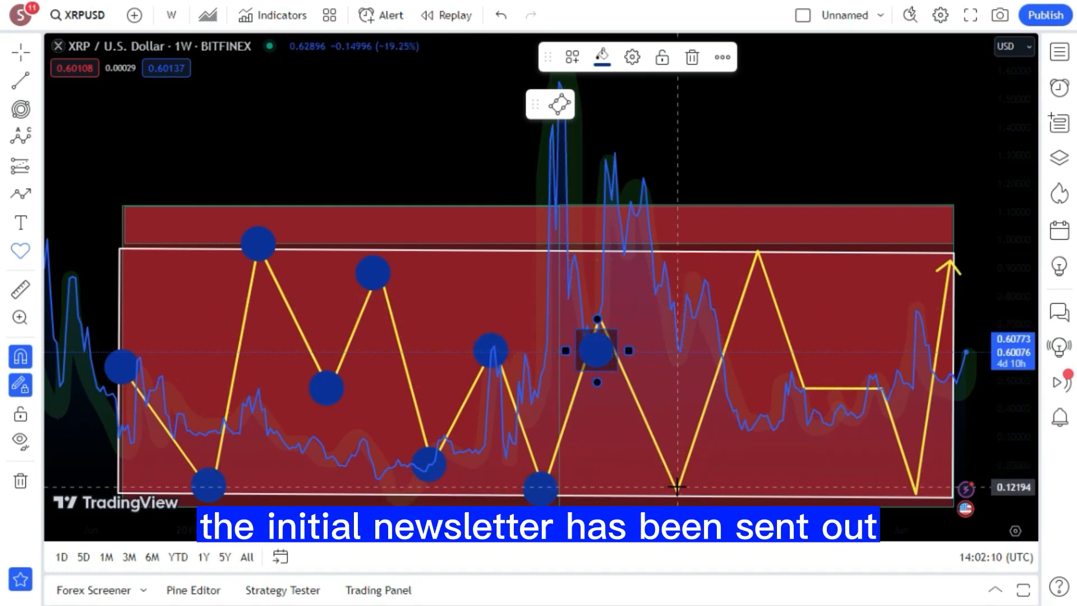
left_click_drag(596, 350, 758, 257)
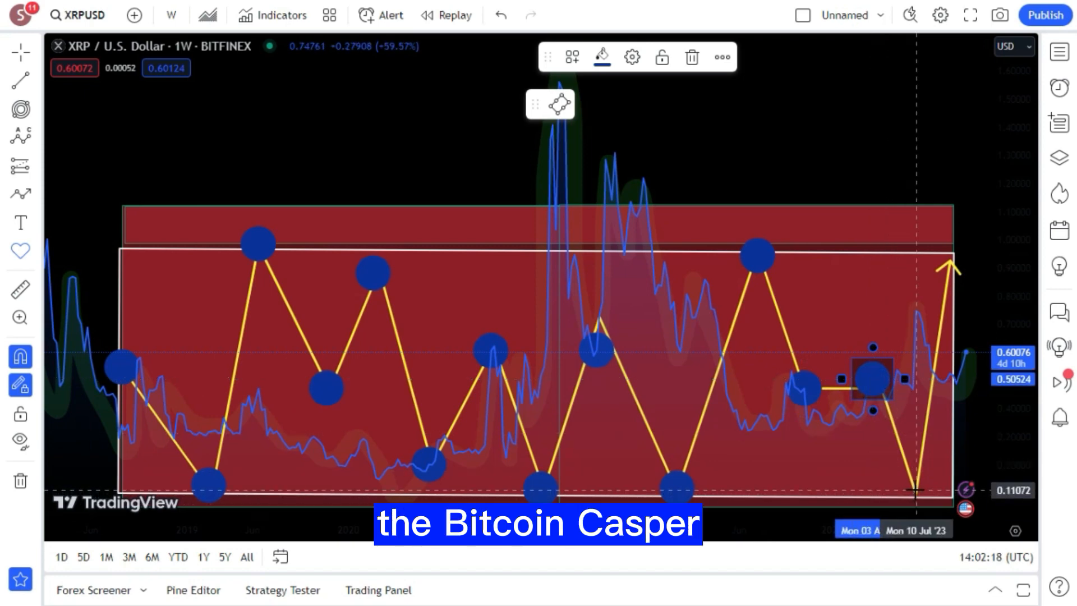
left_click_drag(872, 374, 952, 264)
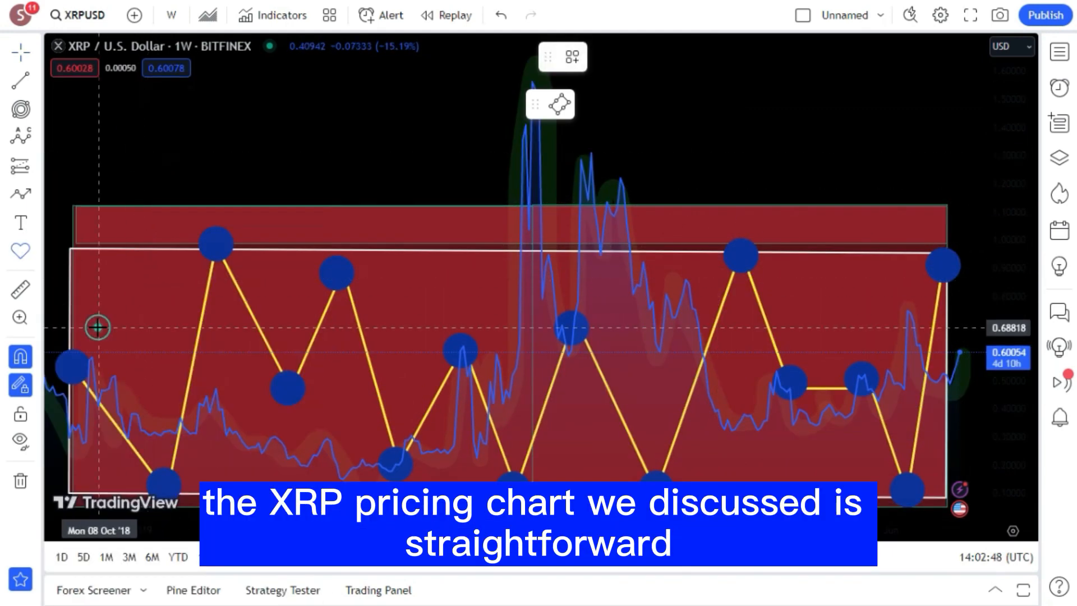
Place yellow ringed markers on the chart, including one near the 2021 spike
left_click(602, 57)
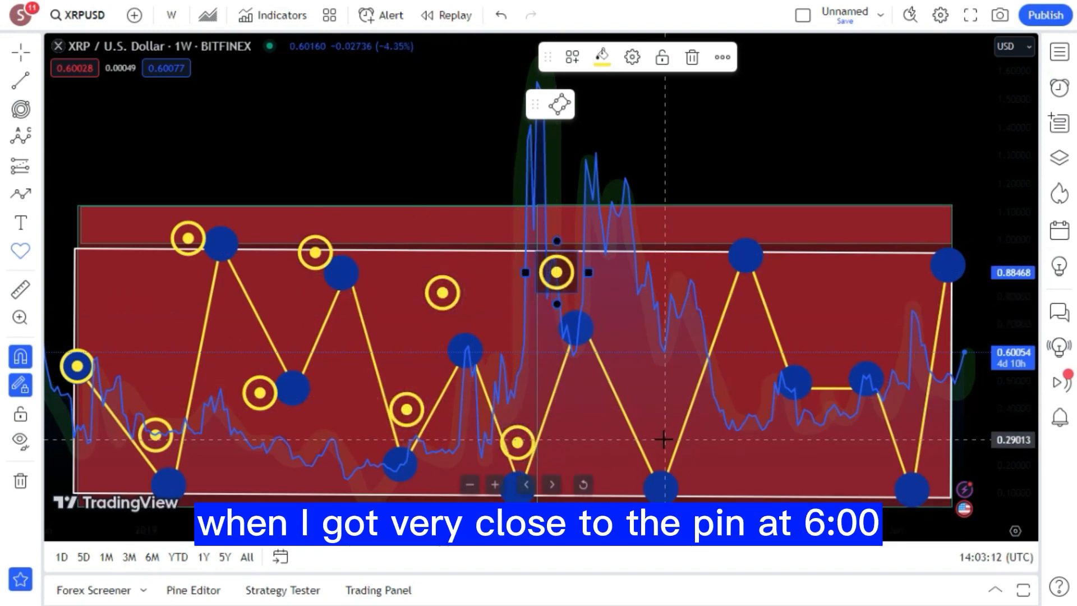
left_click_drag(556, 273, 793, 341)
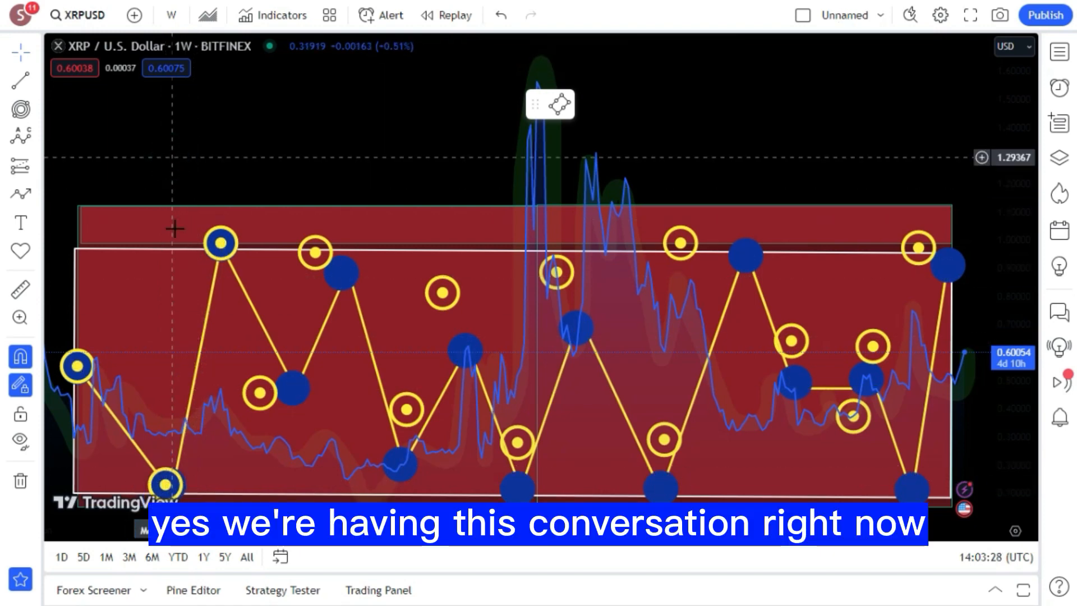
Move yellow rings onto the 2020 peak, below-spike, 2022 top and right-end vertices
left_click(164, 485)
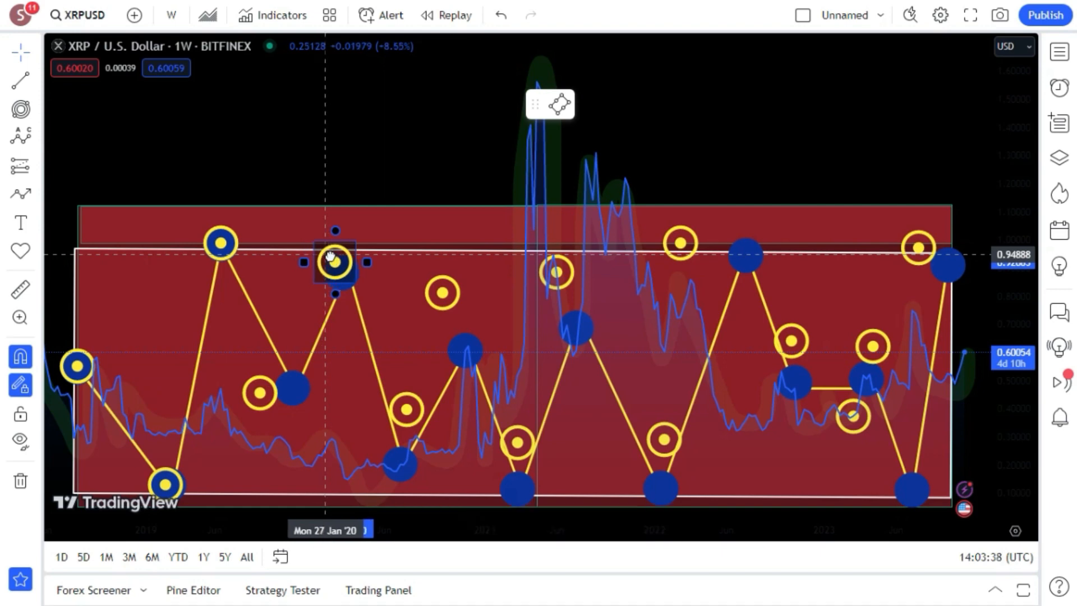
left_click_drag(335, 262, 341, 271)
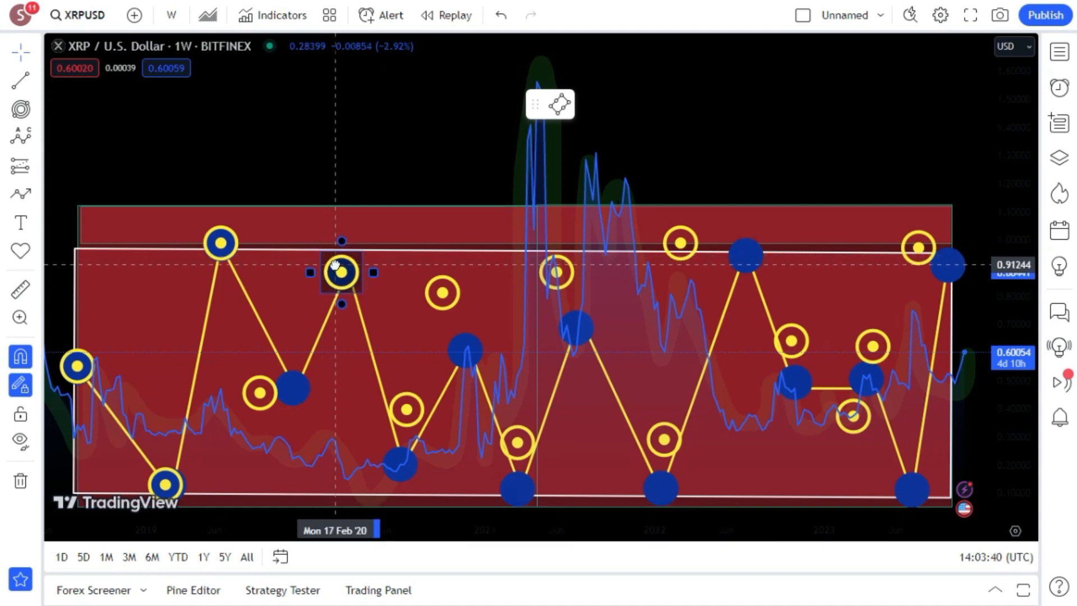
left_click_drag(342, 273, 259, 394)
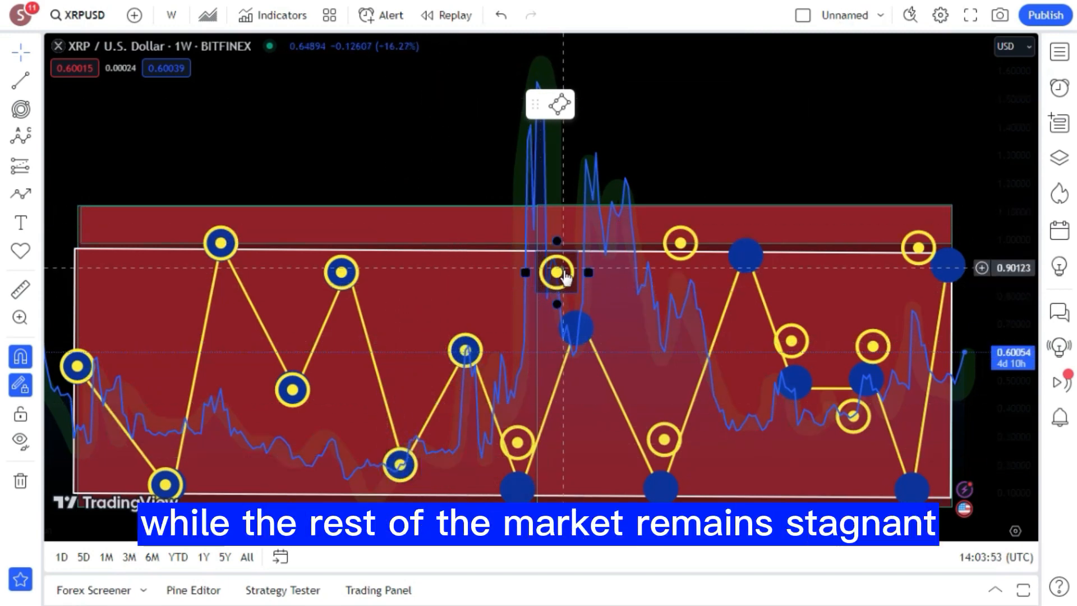
left_click_drag(556, 272, 580, 328)
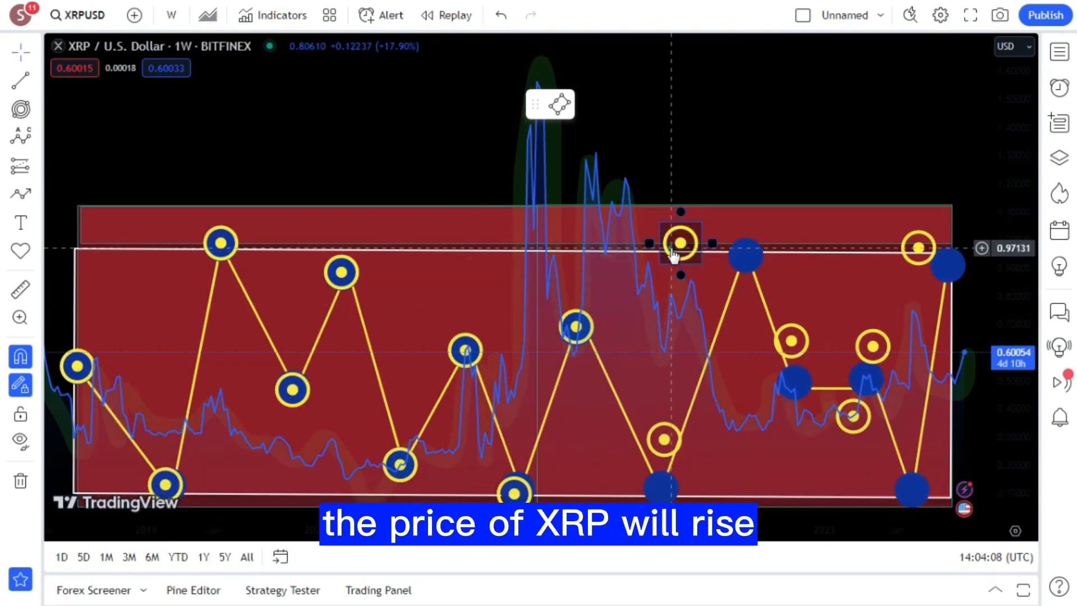
left_click_drag(679, 244, 741, 260)
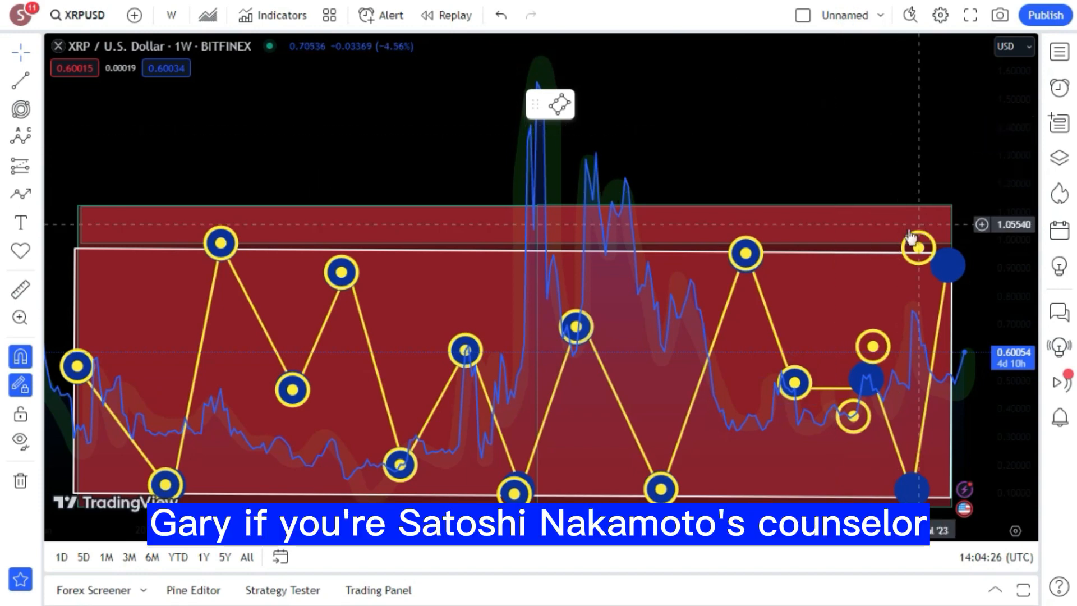
left_click_drag(921, 244, 945, 261)
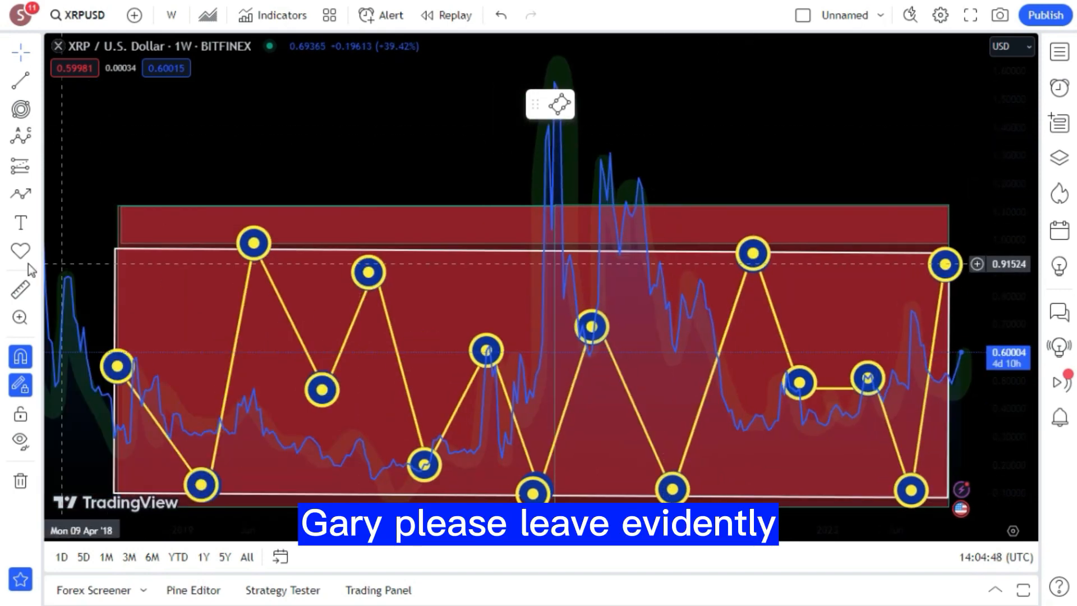
Switch to the Highlighter to glow along the zigzag segments
left_click(20, 385)
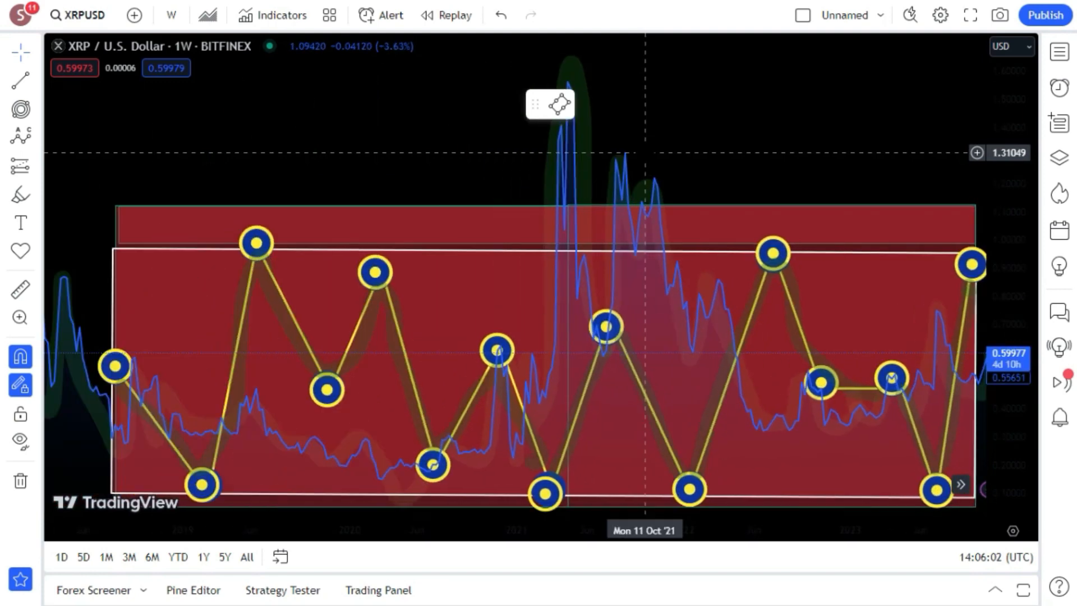
Draw a Fib Channel across the upper red box and add yellow wavy freehand lines
left_click(17, 108)
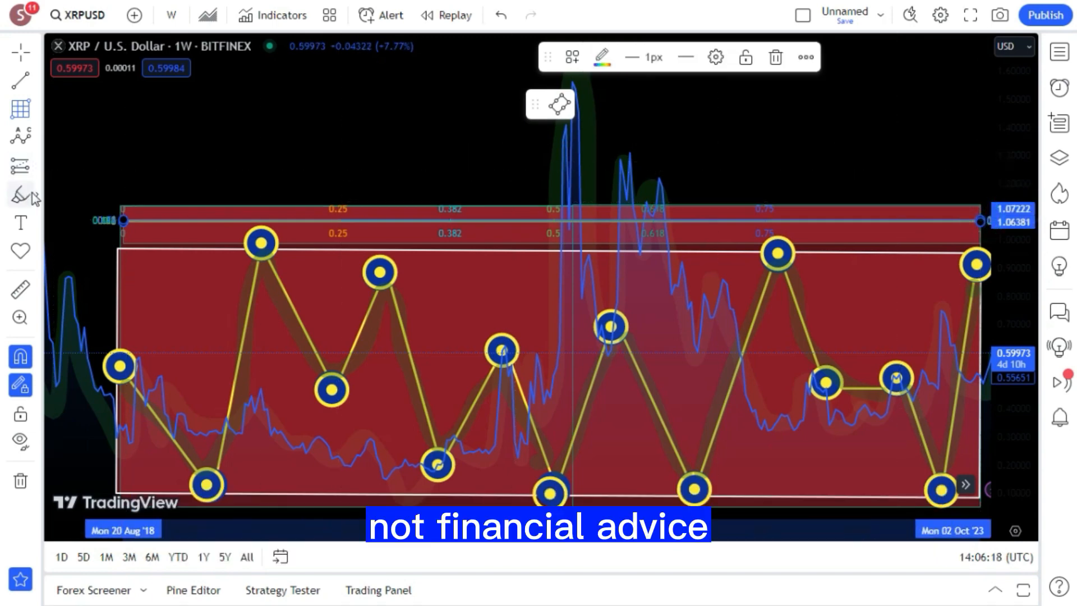
left_click(19, 196)
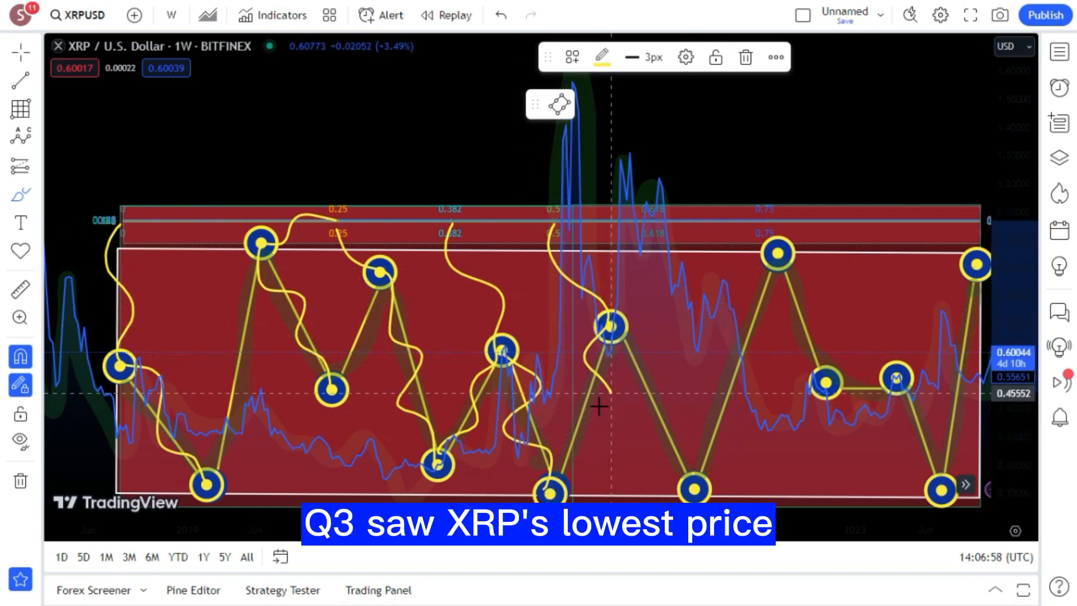
mouse_move(578, 325)
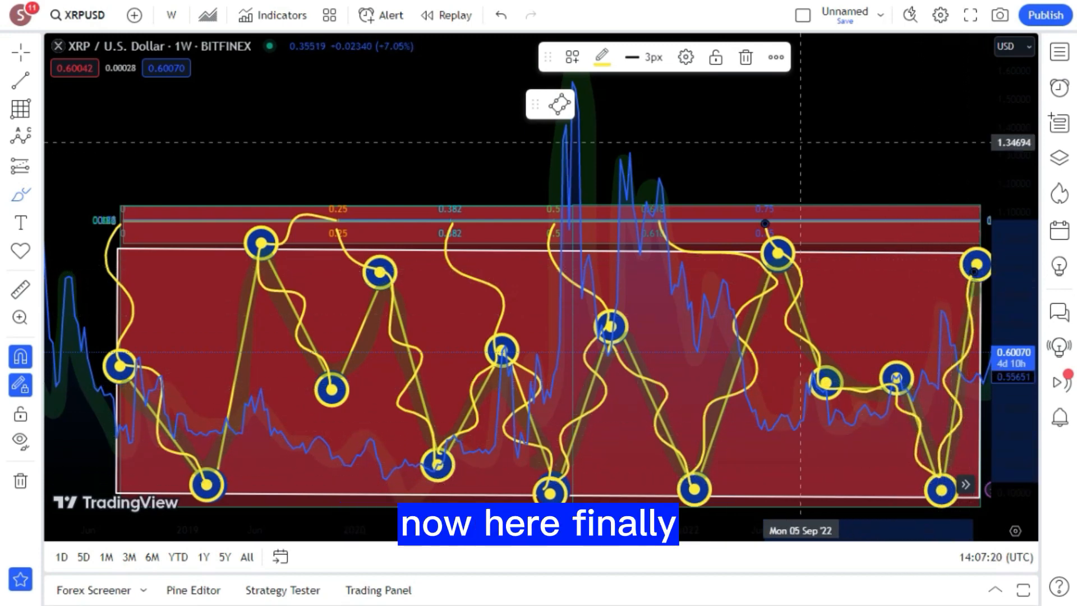
Highlight the left freehand curve's first peak and dip with broad translucent yellow
left_click(17, 194)
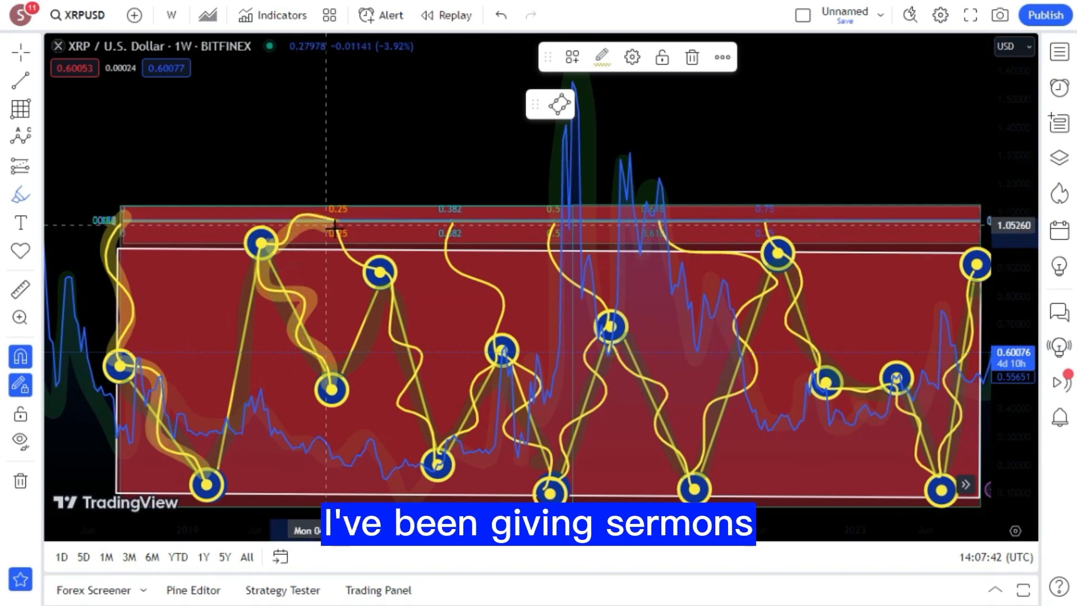
mouse_move(402, 343)
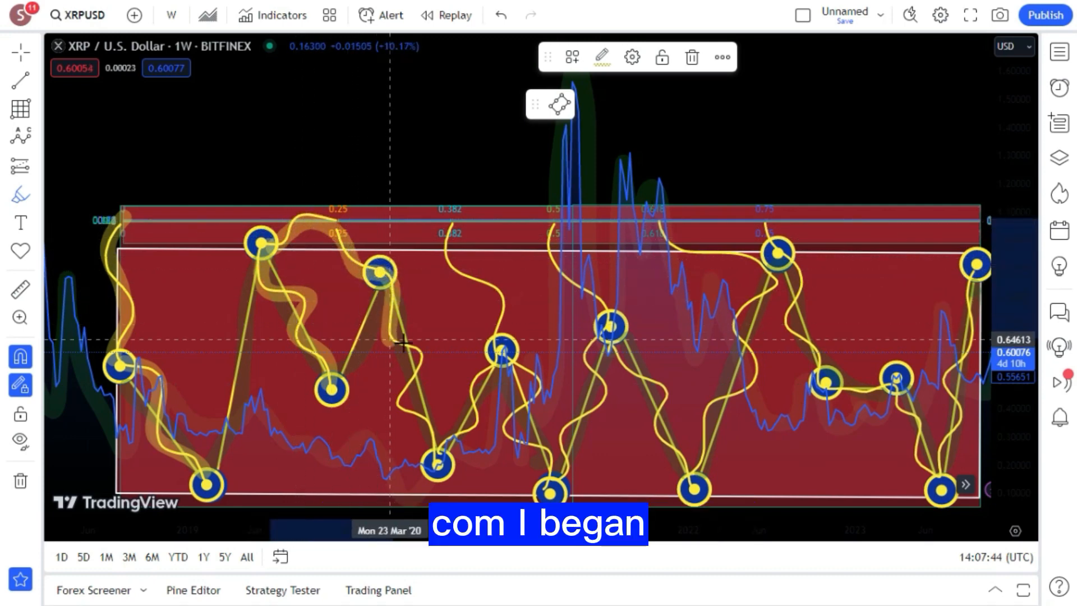